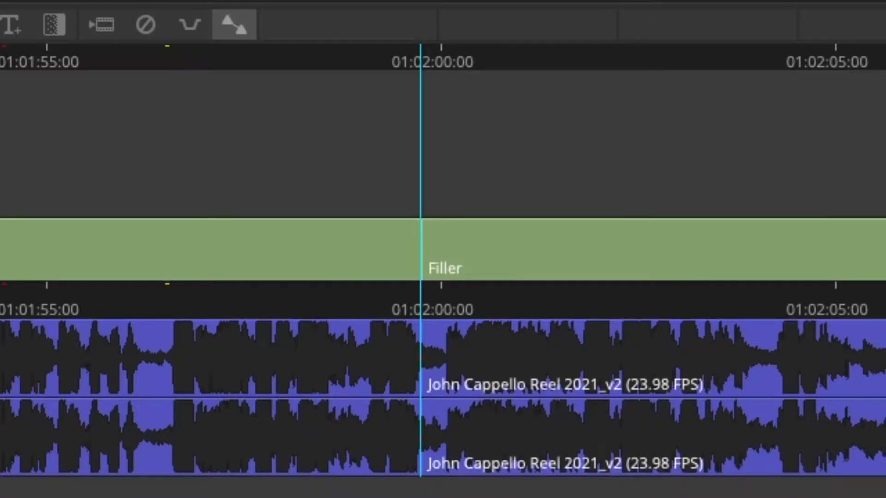
mouse_move(592, 127)
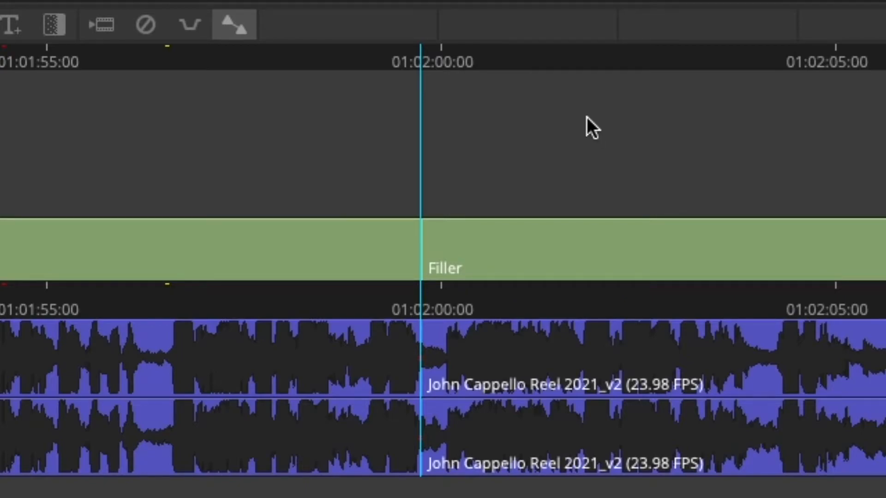
Cut the Filler clip on V1 at 01:02:00:00 with Add Edit
click(370, 61)
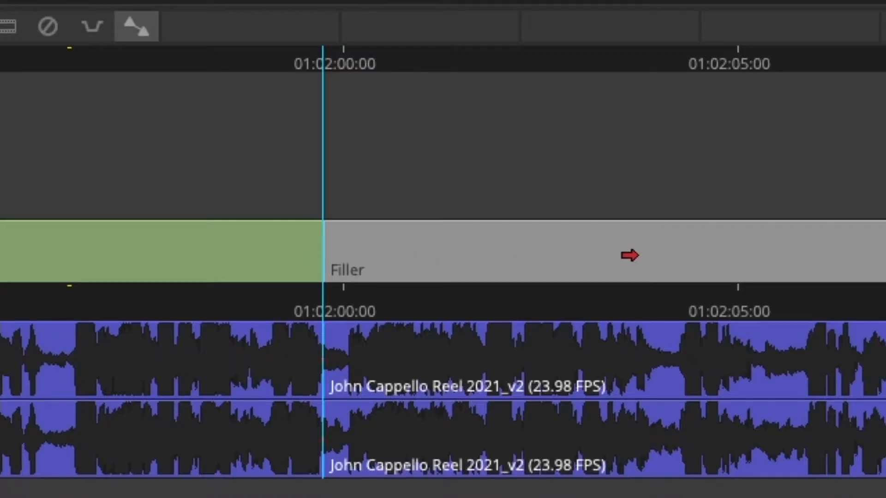
mouse_move(424, 203)
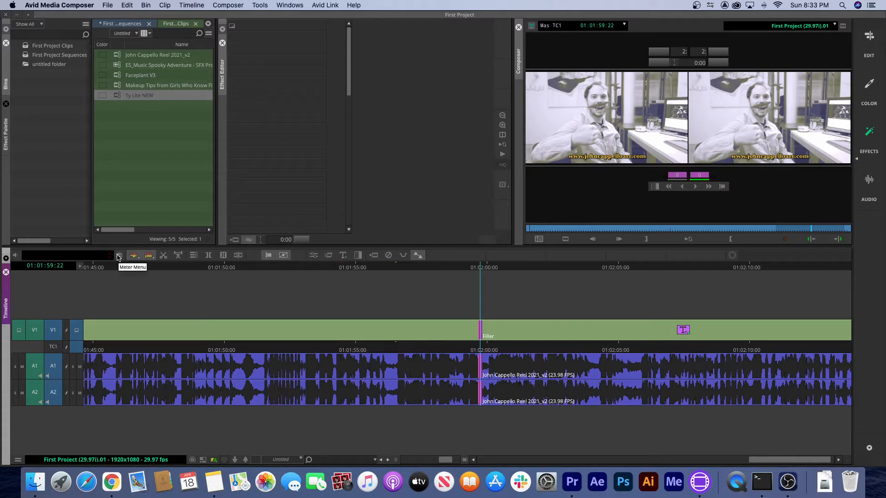
mouse_move(188, 257)
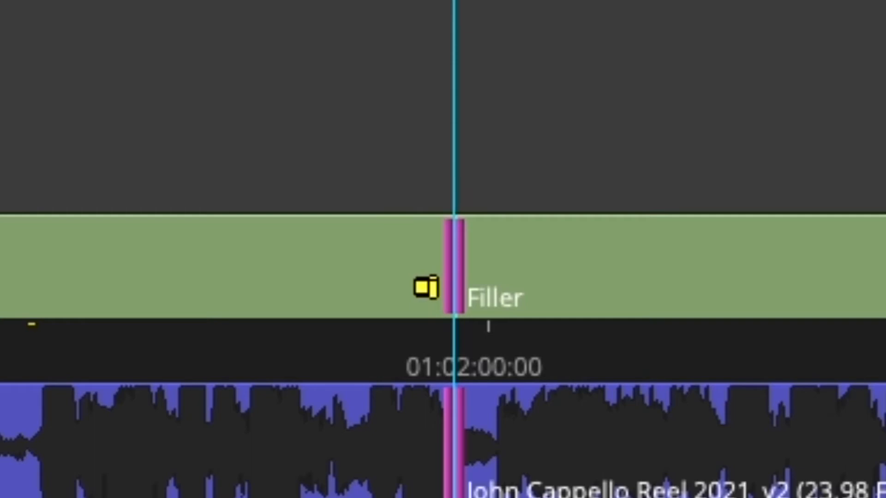
mouse_move(450, 240)
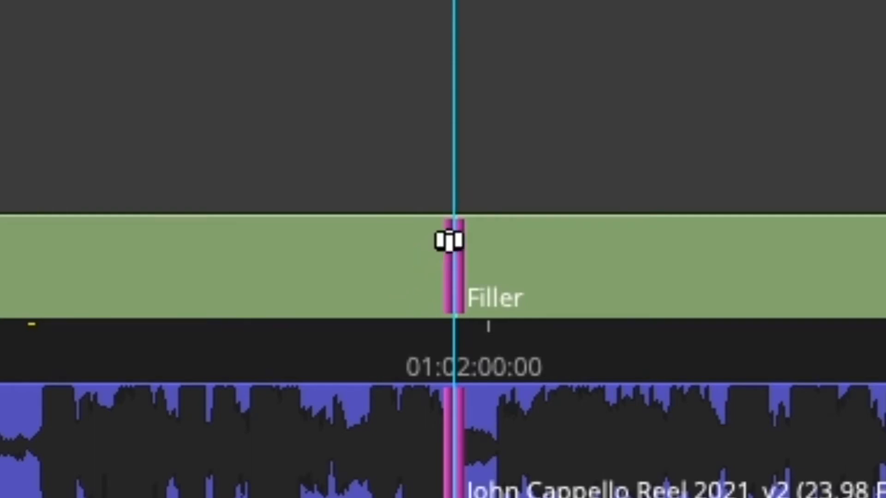
mouse_move(406, 265)
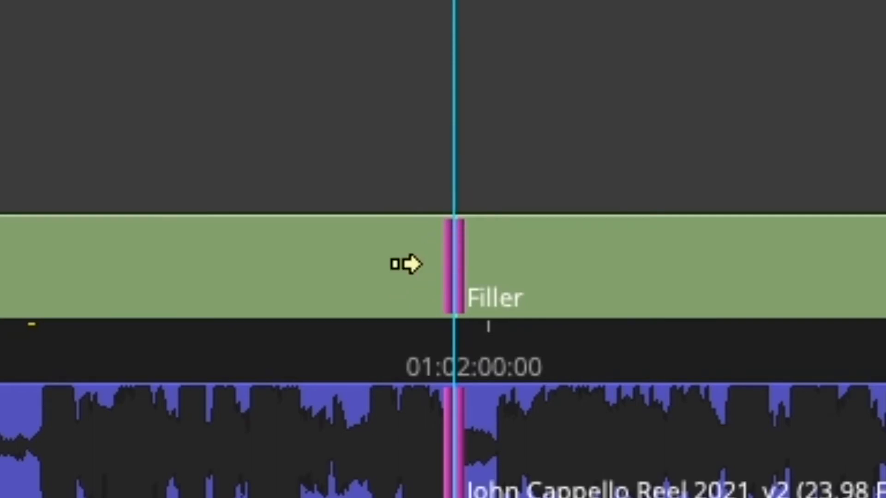
mouse_move(455, 255)
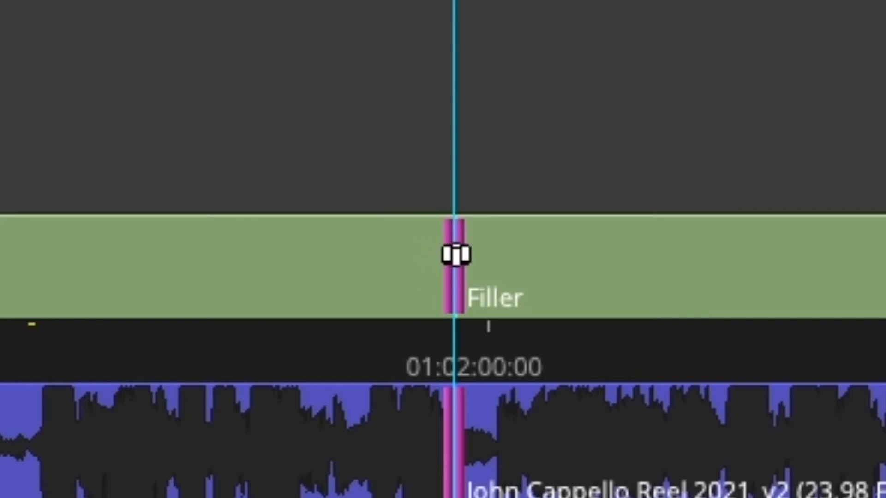